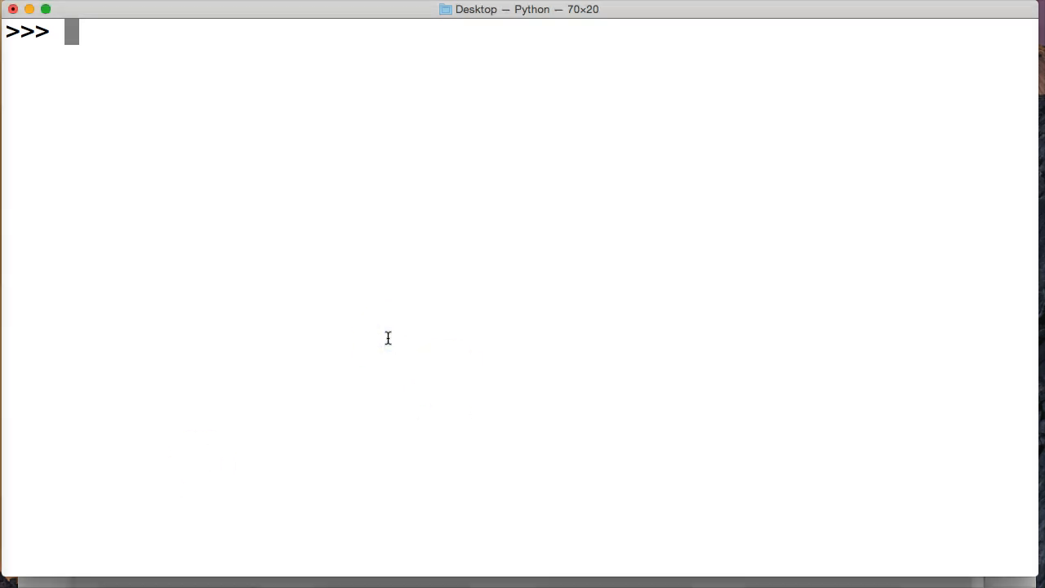
Assign the string 'New String' to variable a
{"action": "type", "text": "a ="}
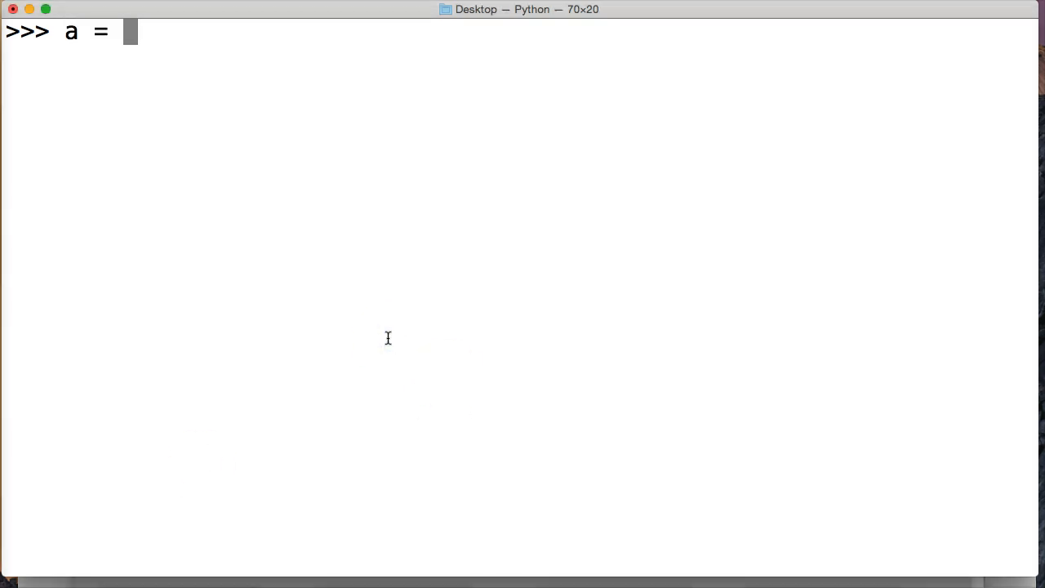
{"action": "type", "text": "'New String'"}
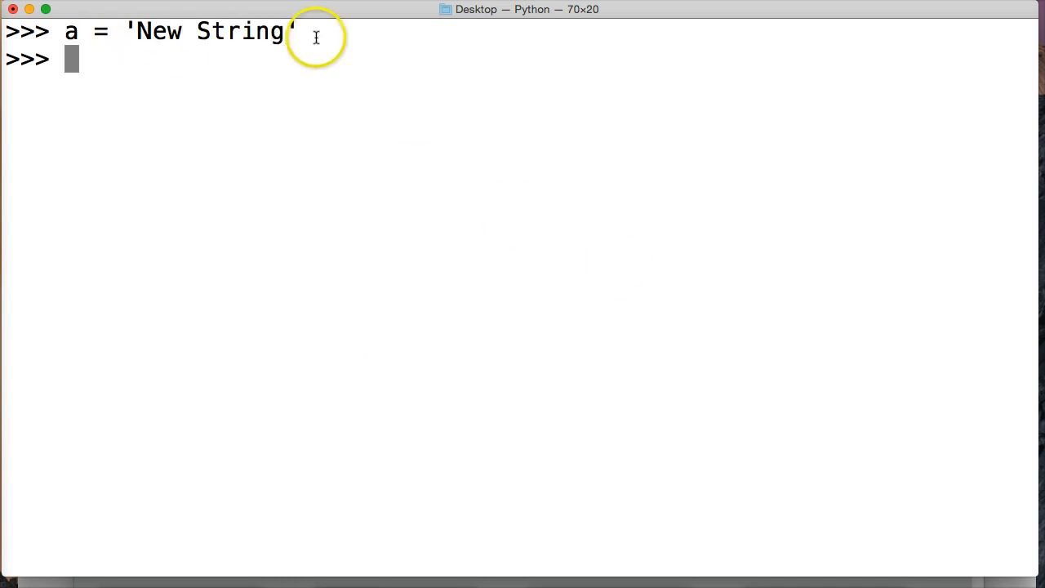
{"action": "mouse_move", "coordinate": [189, 61]}
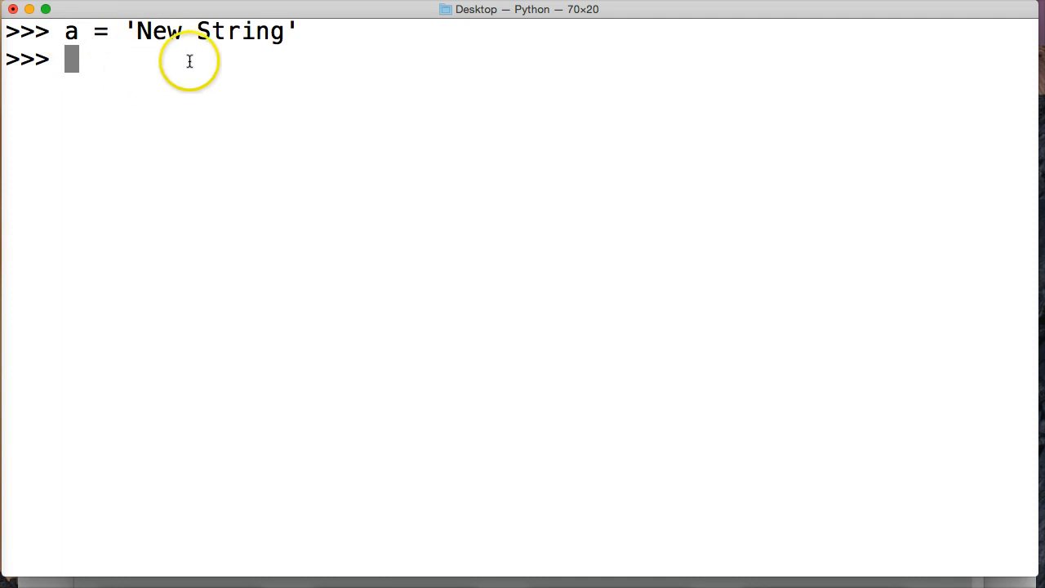
Run a.find('g'), which returns index 9
{"action": "type", "text": "a."}
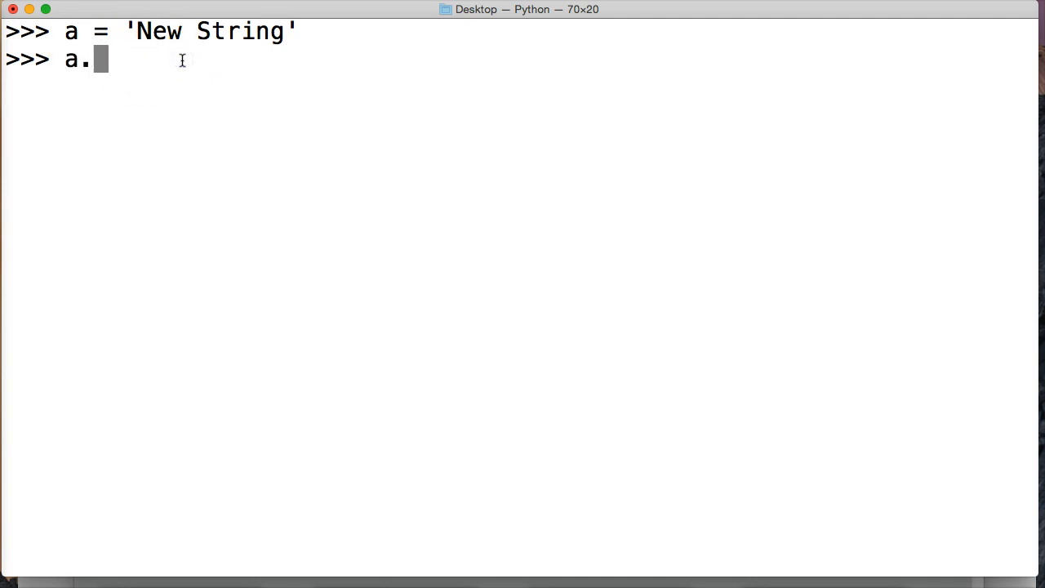
{"action": "type", "text": "find("}
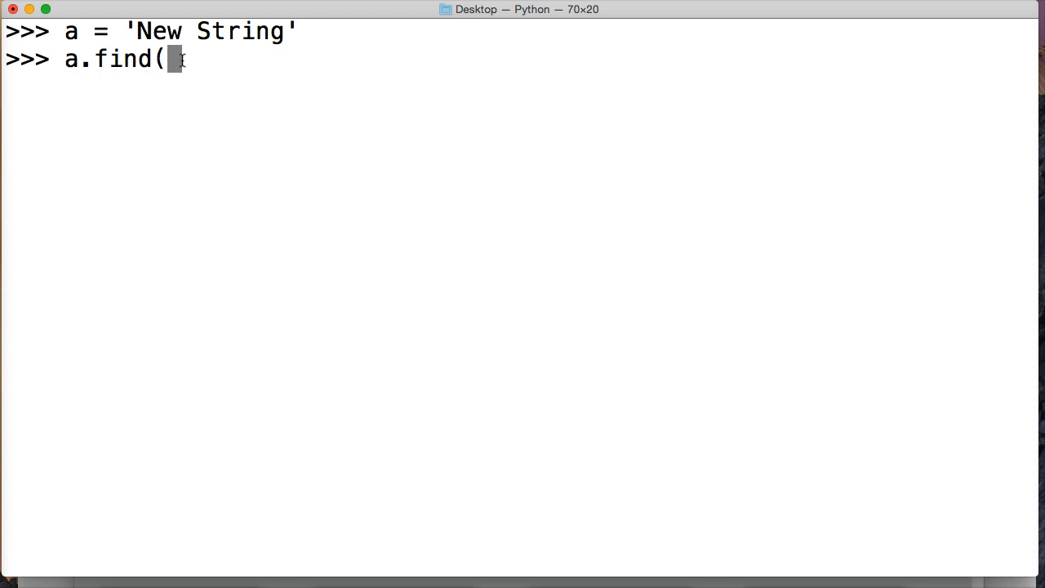
{"action": "type", "text": "'"}
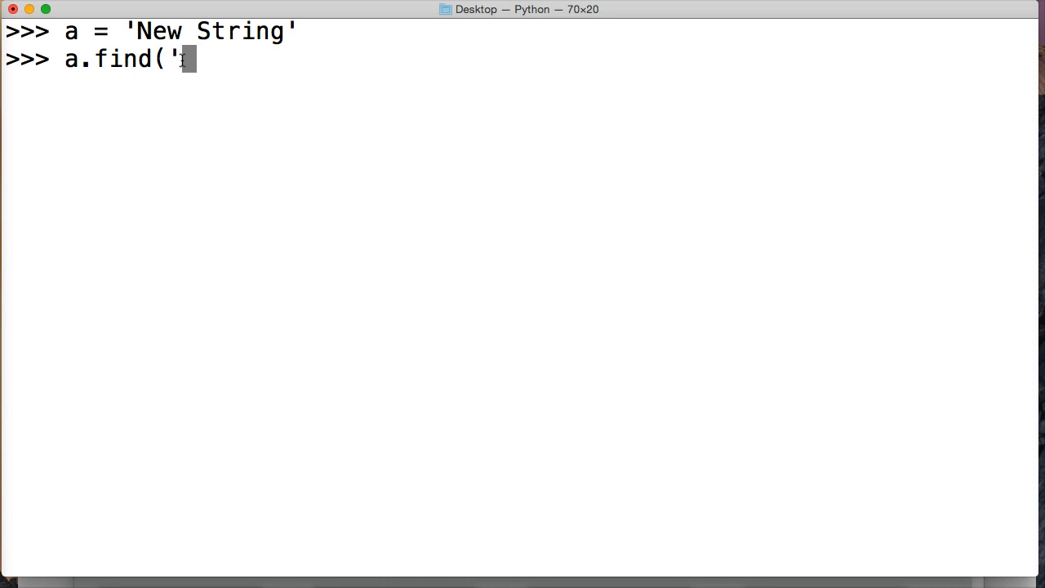
{"action": "type", "text": "g'"}
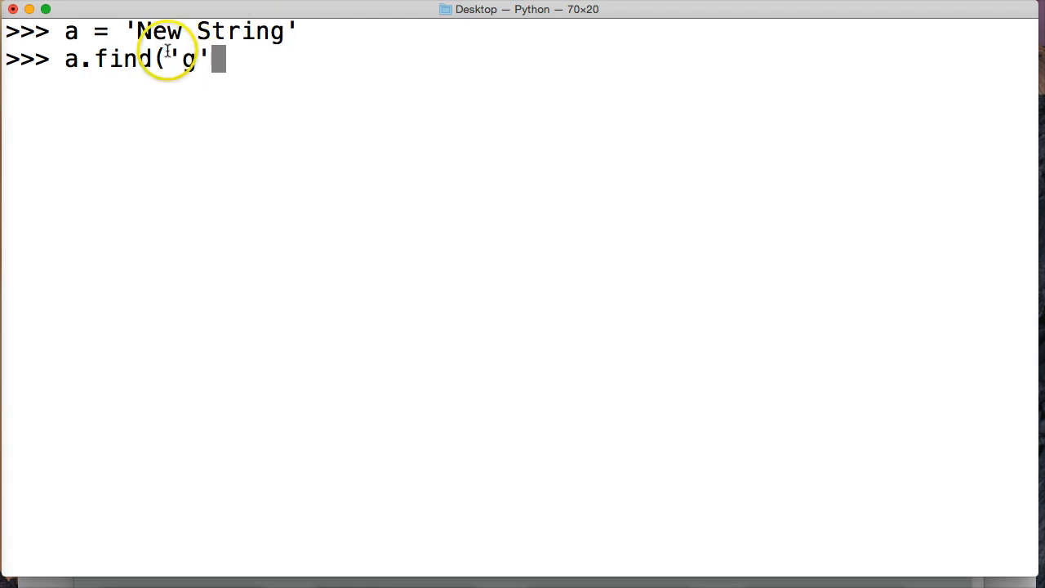
{"action": "type", "text": ")"}
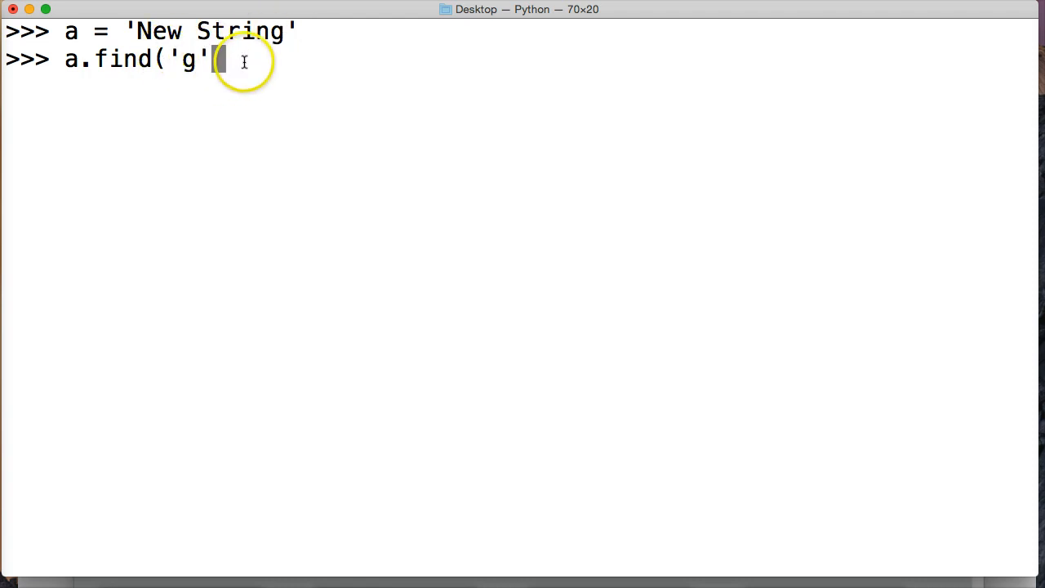
{"action": "type", "text": ")"}
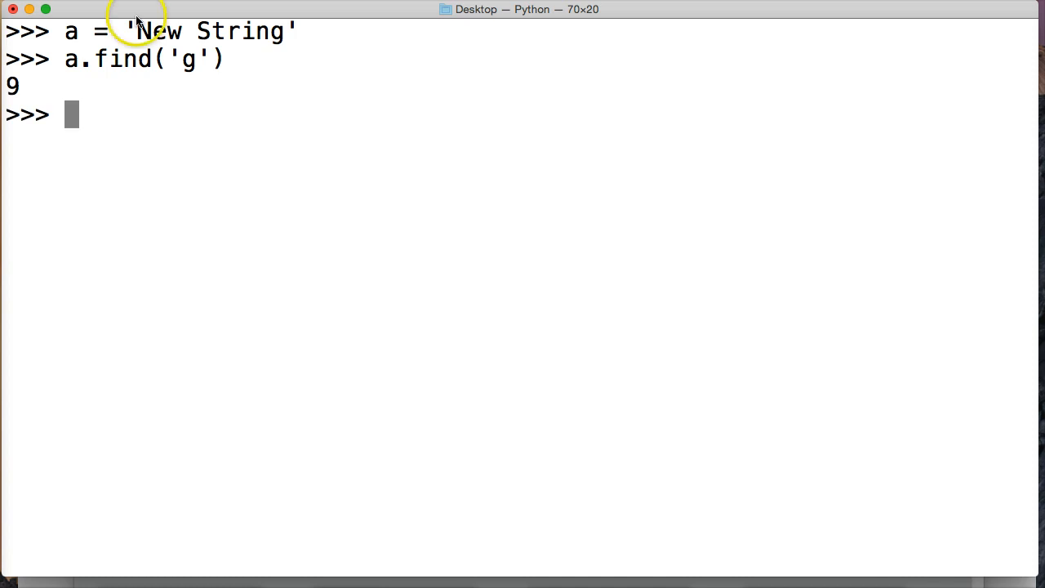
{"action": "mouse_move", "coordinate": [95, 57]}
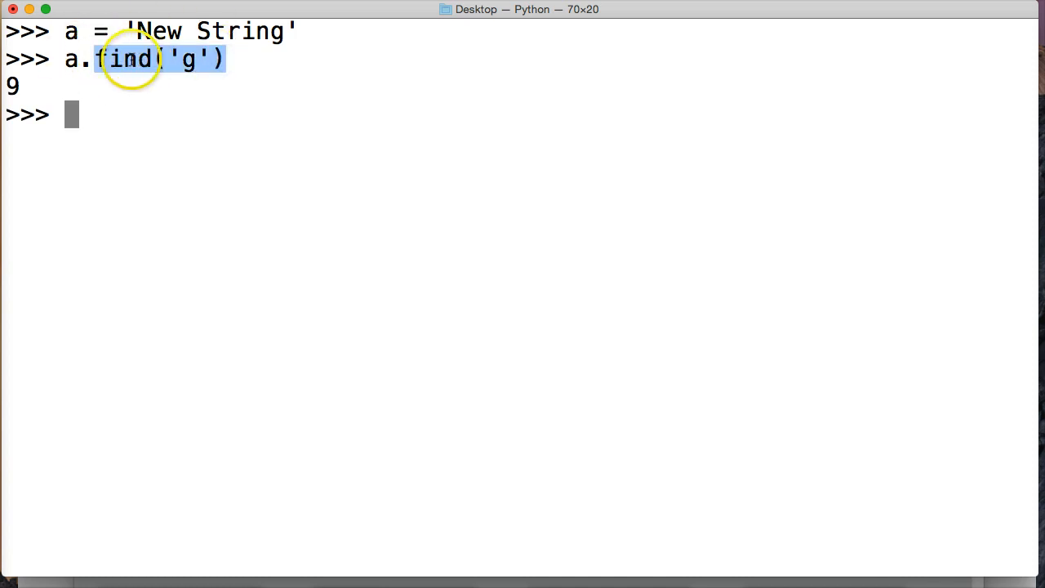
{"action": "mouse_move", "coordinate": [179, 59]}
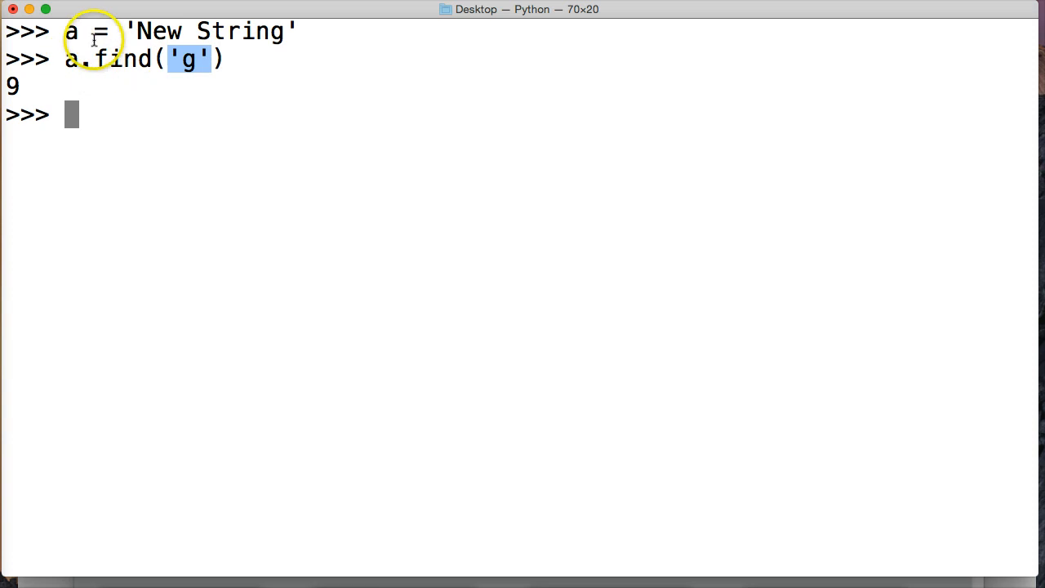
{"action": "mouse_move", "coordinate": [137, 88]}
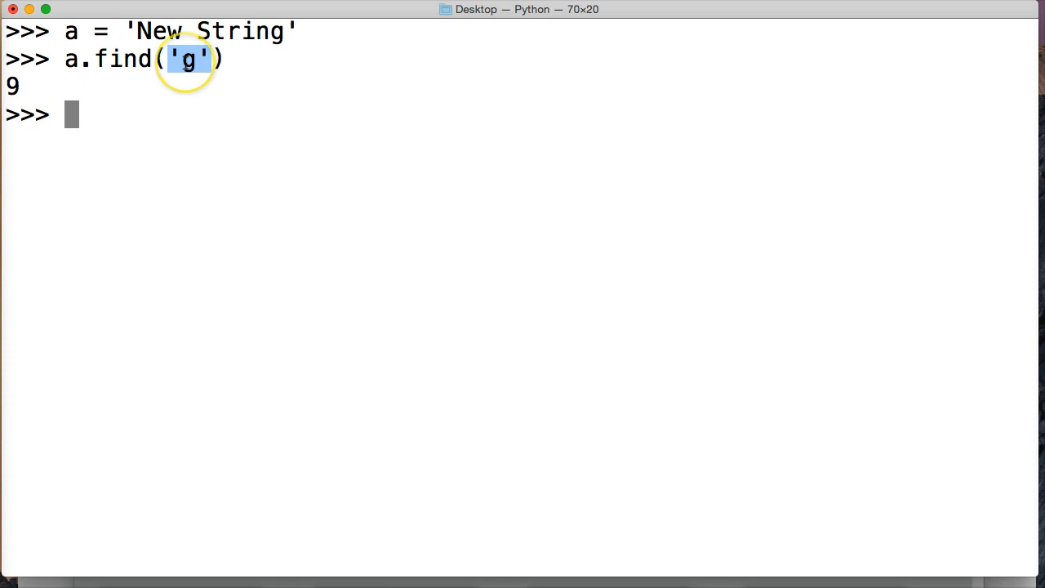
{"action": "mouse_move", "coordinate": [150, 31]}
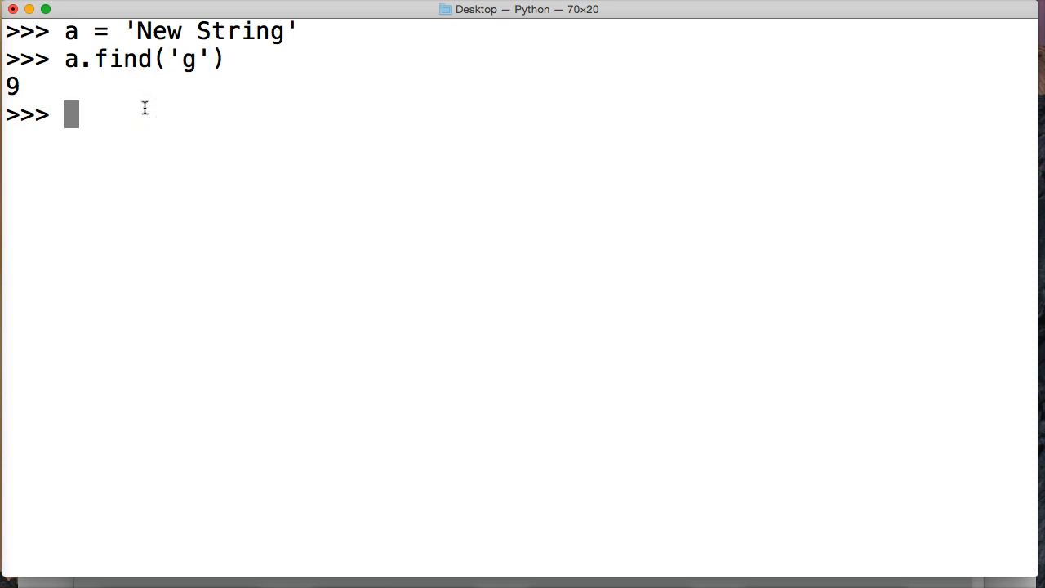
Run a.find('z') for a missing letter, returning -1
{"action": "type", "text": "a"}
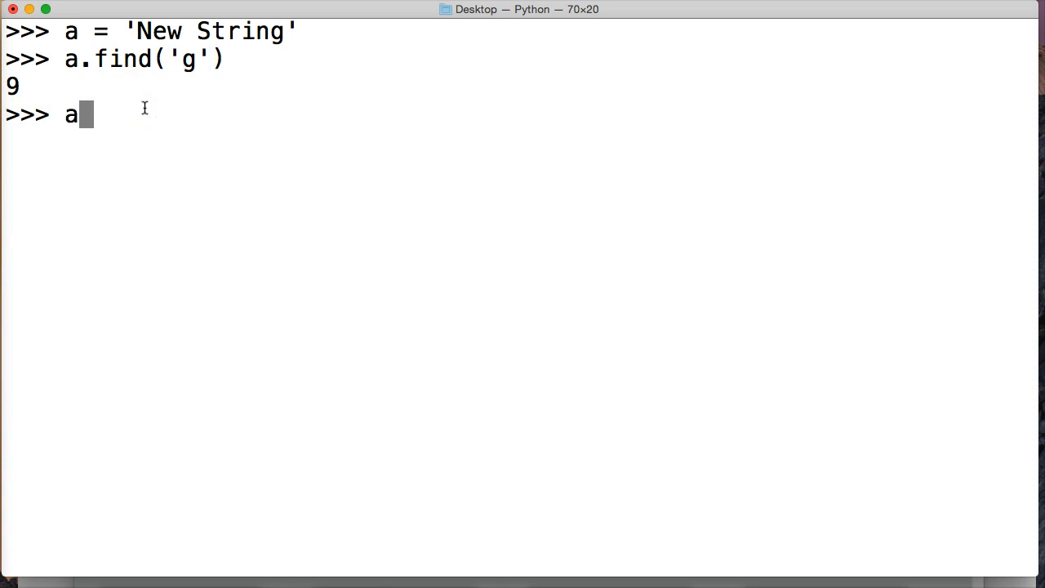
{"action": "type", "text": ".find("}
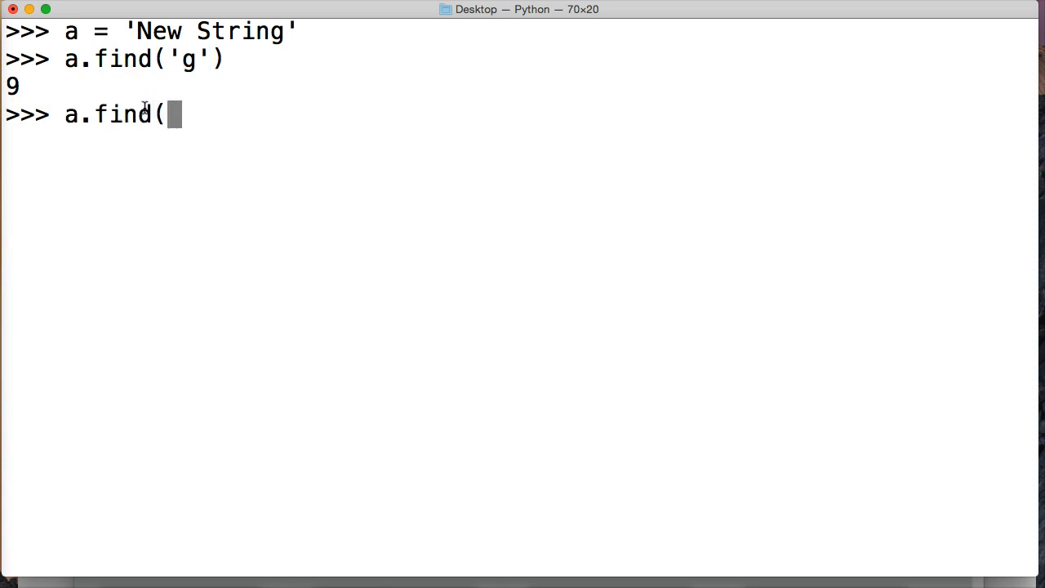
{"action": "type", "text": "'"}
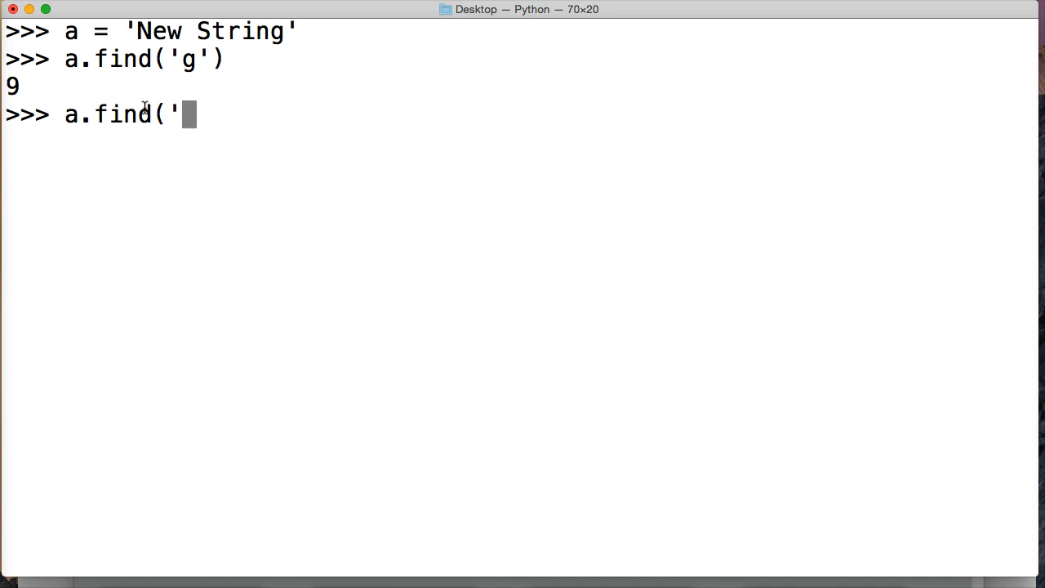
{"action": "type", "text": "z"}
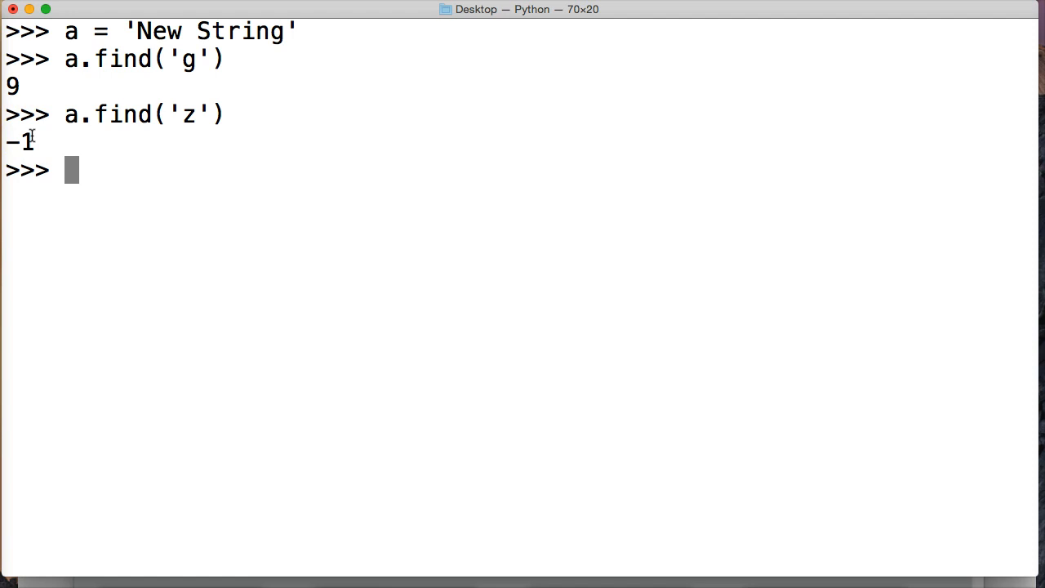
{"action": "mouse_move", "coordinate": [88, 191]}
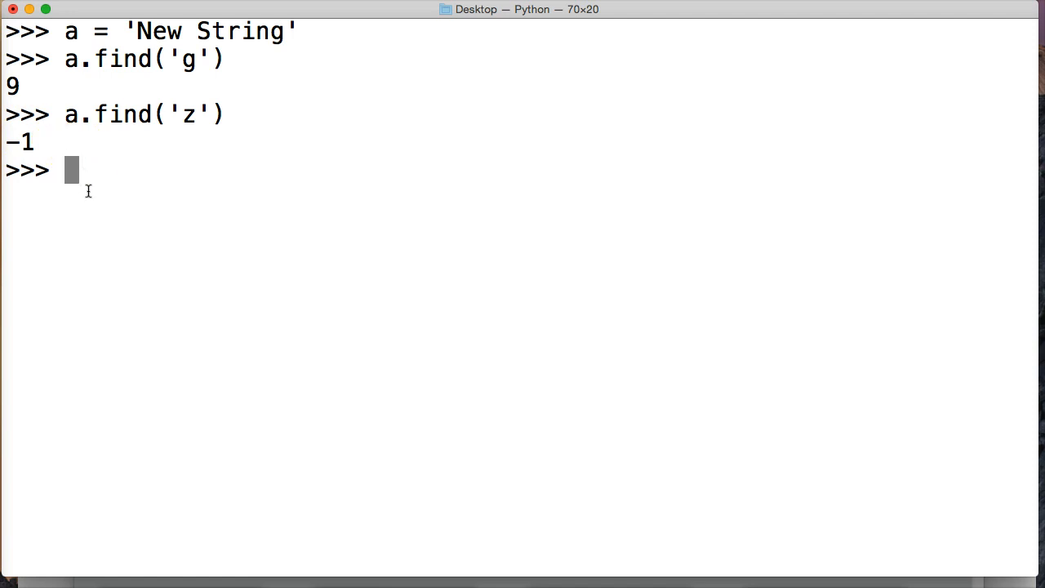
Run the bounded search a.find('s', 1, 5), returning -1 for lowercase s
{"action": "type", "text": "a.f"}
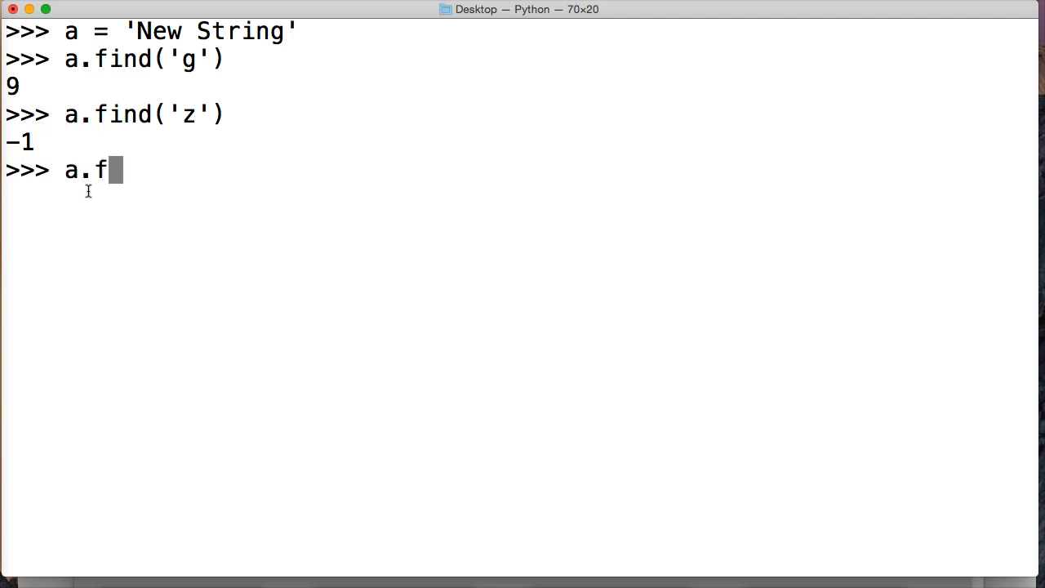
{"action": "type", "text": "ind("}
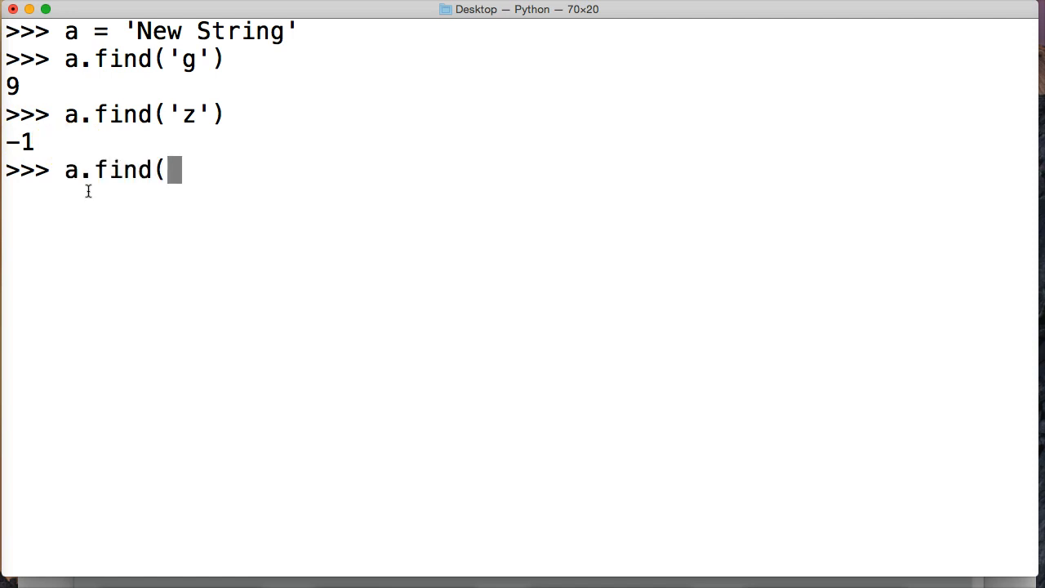
{"action": "type", "text": "'"}
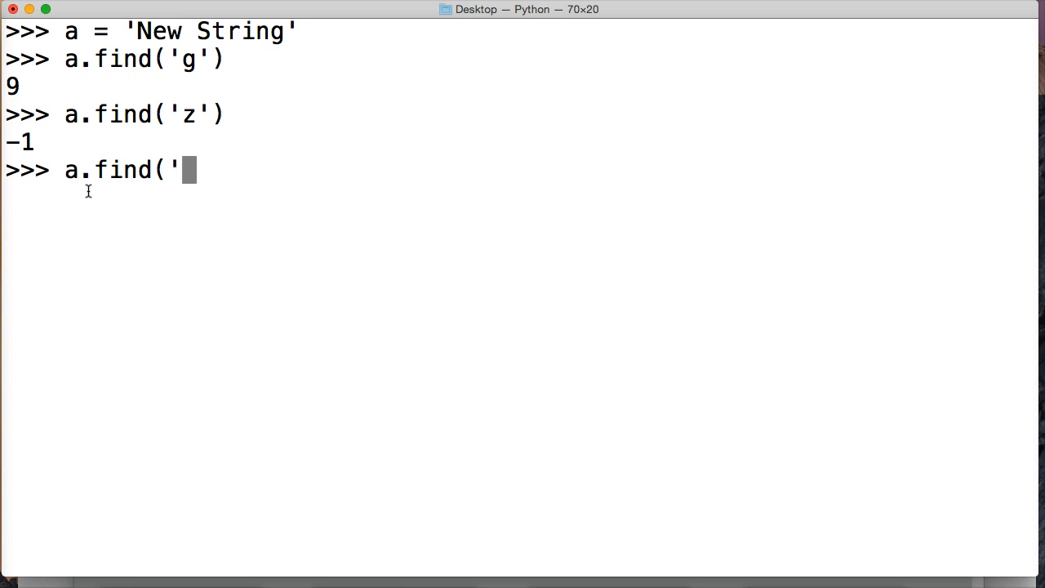
{"action": "type", "text": "s"}
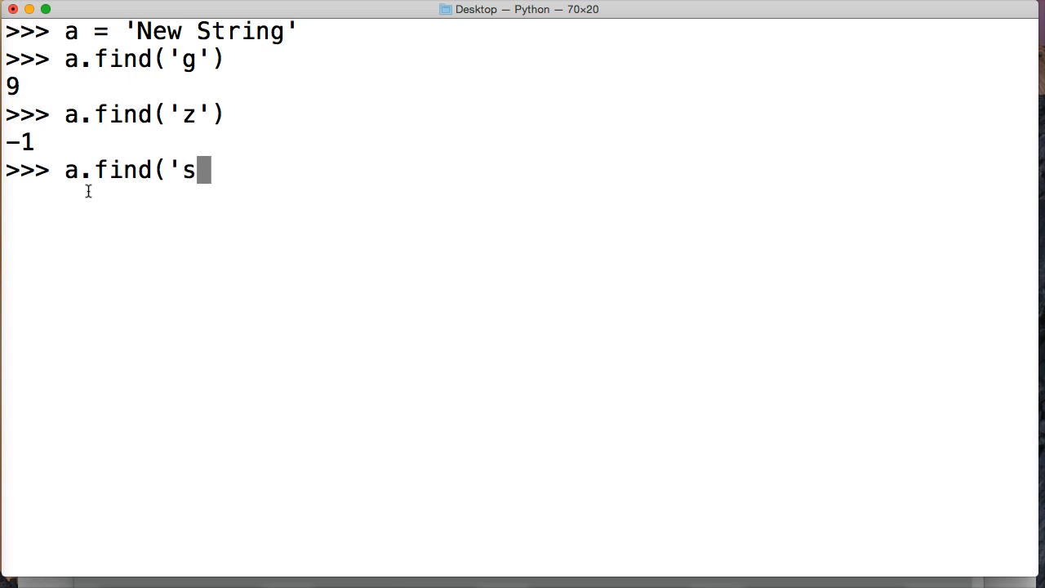
{"action": "type", "text": "'"}
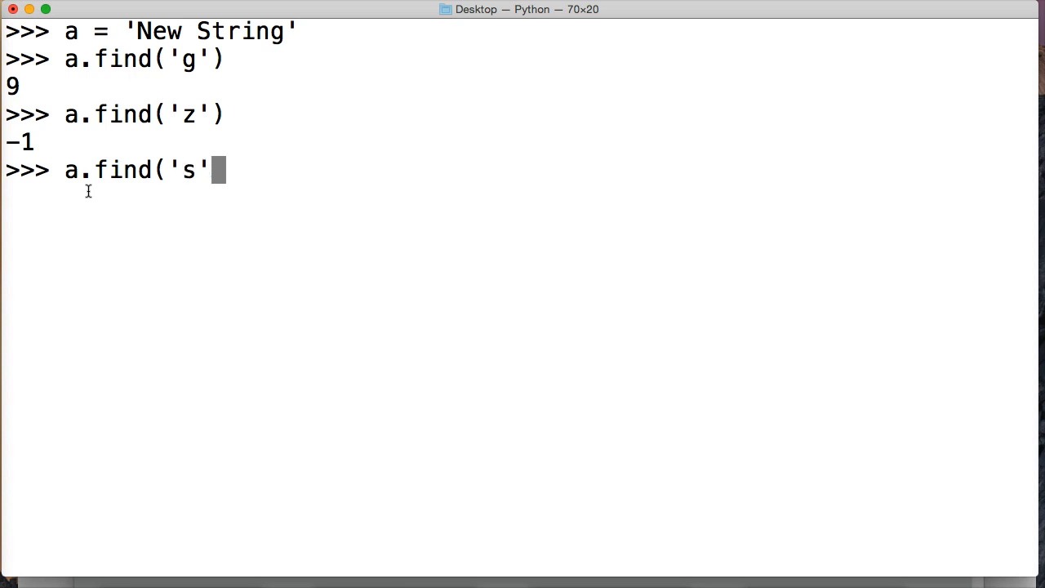
{"action": "type", "text": ","}
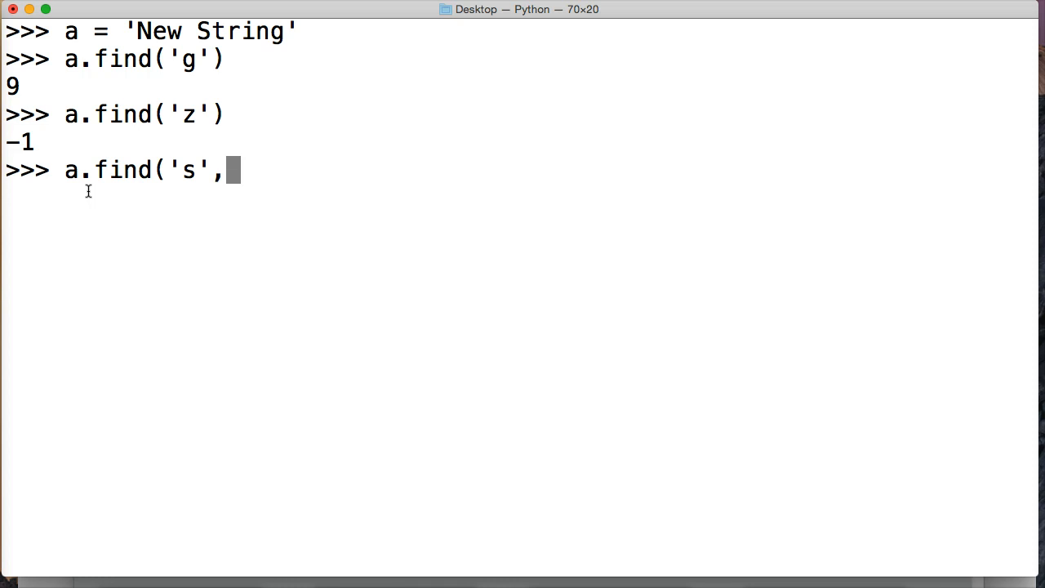
{"action": "type", "text": "1,"}
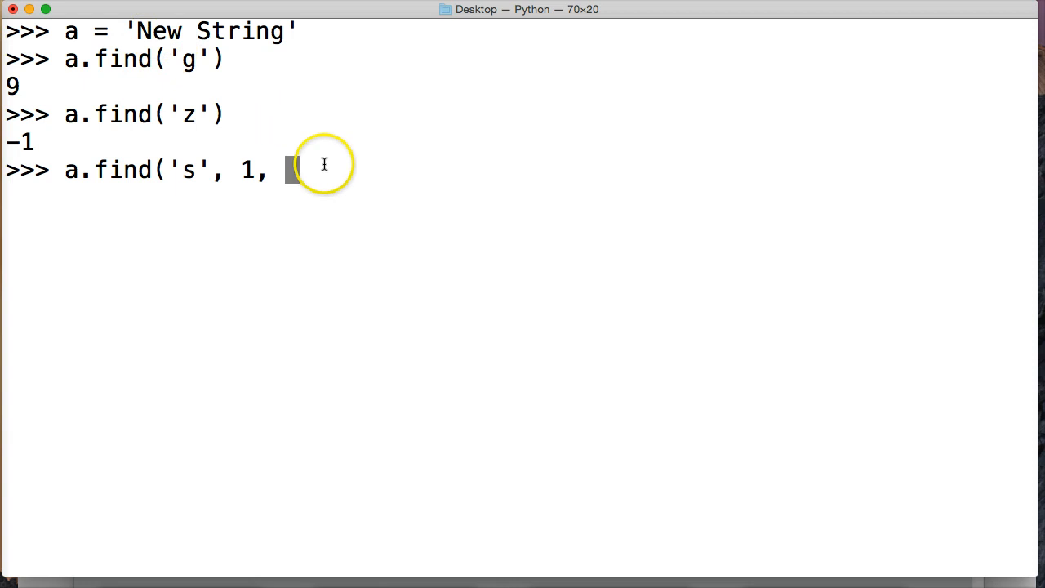
{"action": "mouse_move", "coordinate": [262, 113]}
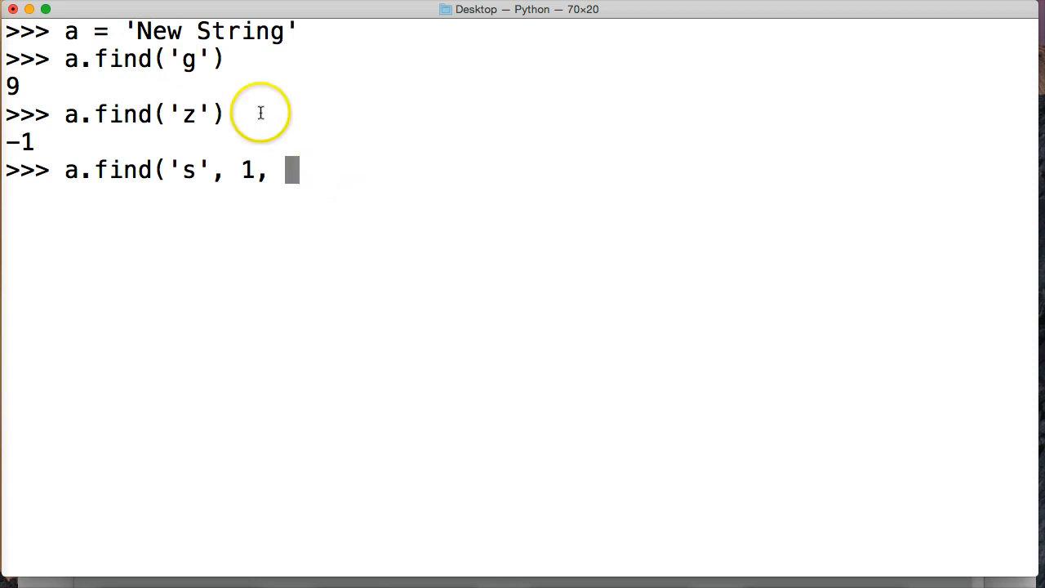
{"action": "mouse_move", "coordinate": [205, 31]}
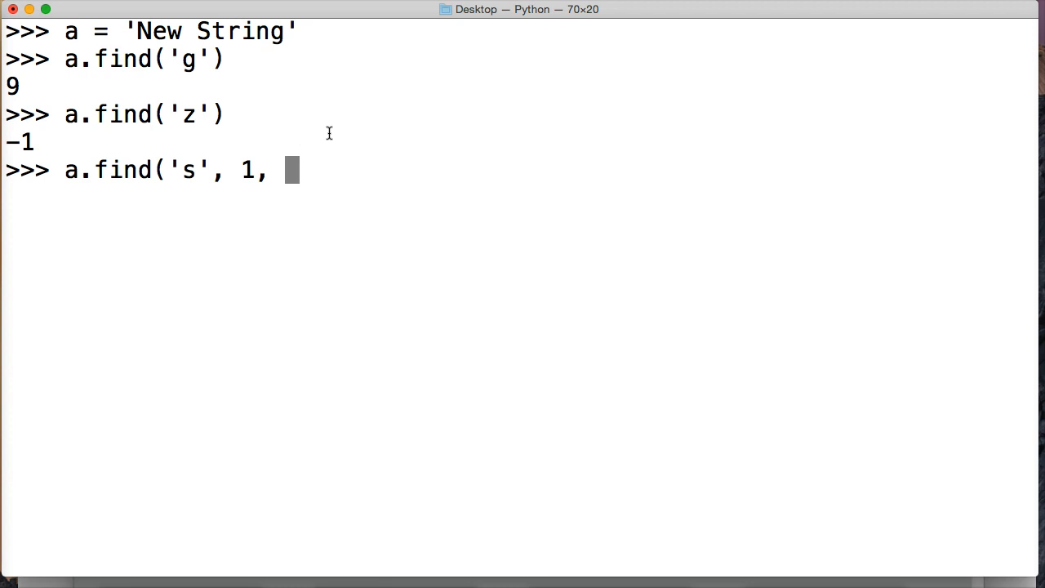
{"action": "type", "text": "5)"}
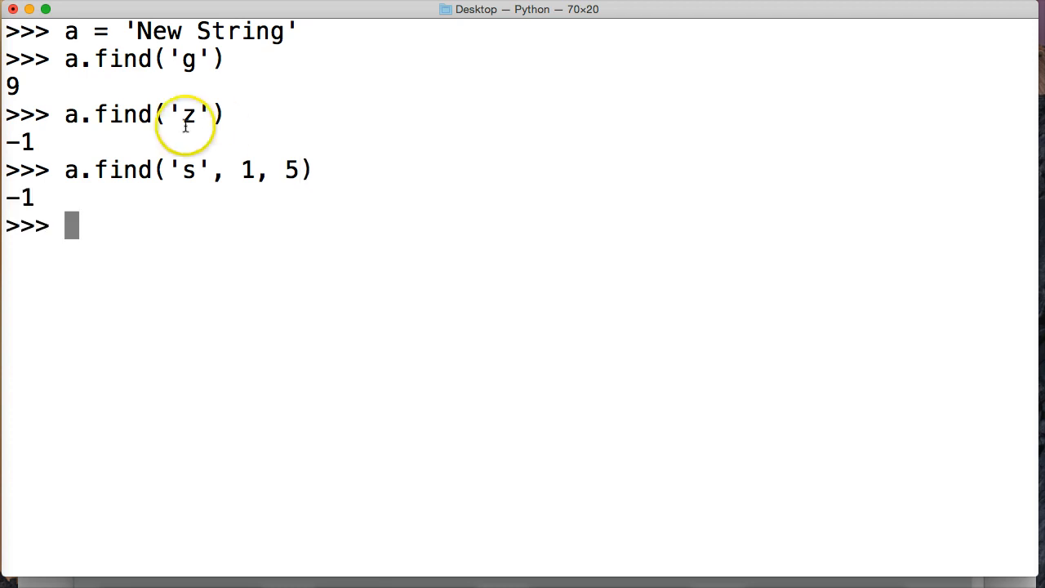
{"action": "mouse_move", "coordinate": [238, 96]}
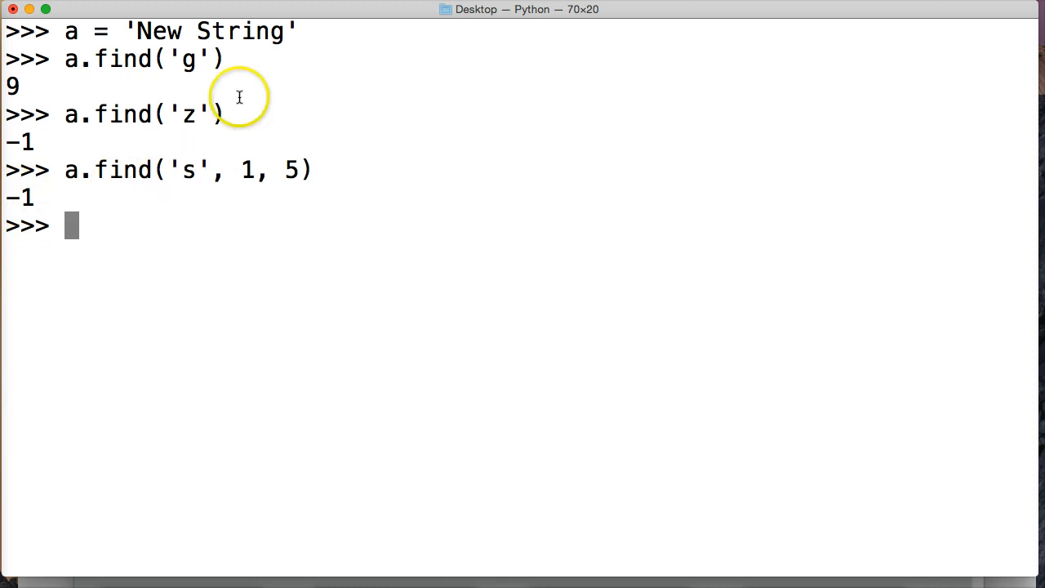
{"action": "mouse_move", "coordinate": [195, 147]}
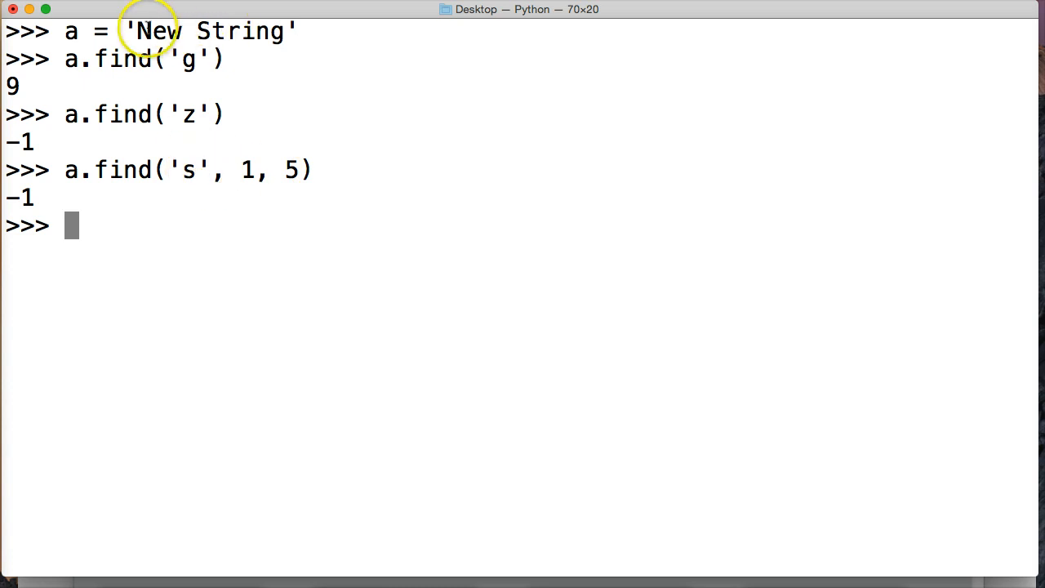
{"action": "mouse_move", "coordinate": [320, 158]}
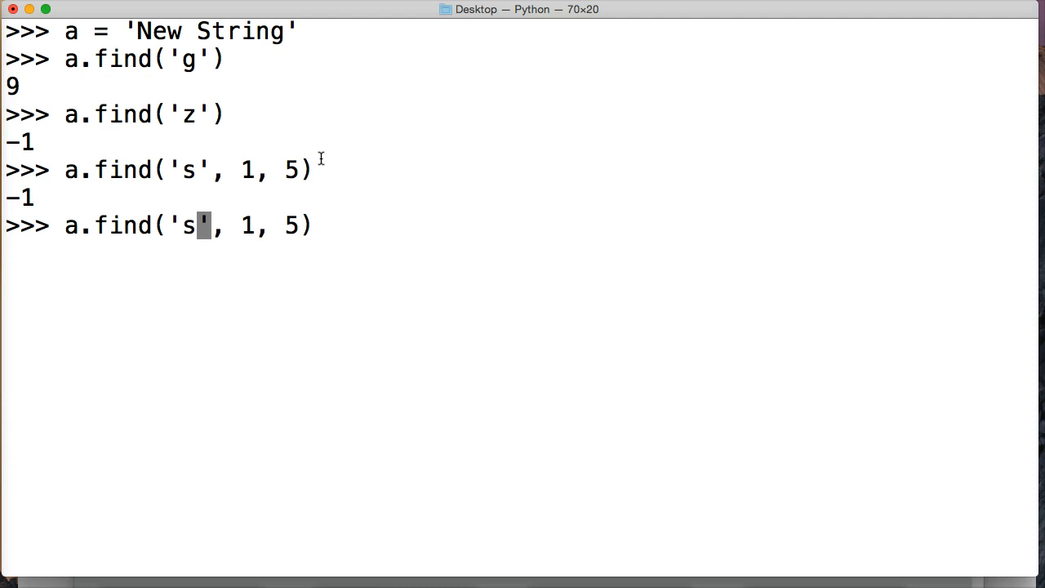
Rerun the search as a.find('S', 1, 5), returning 4, and highlight the capital S
{"action": "key", "text": "enter"}
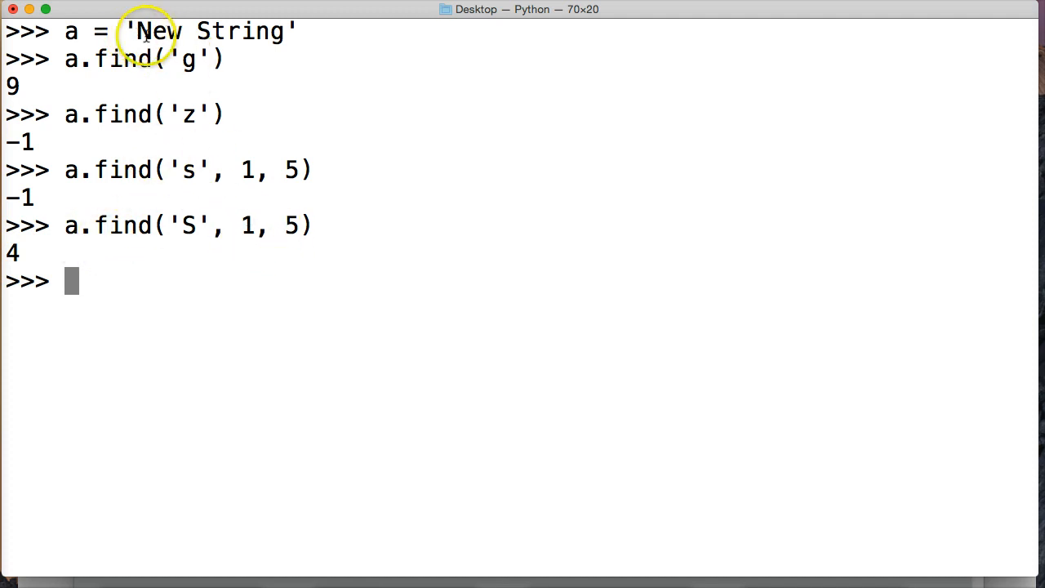
{"action": "mouse_move", "coordinate": [109, 264]}
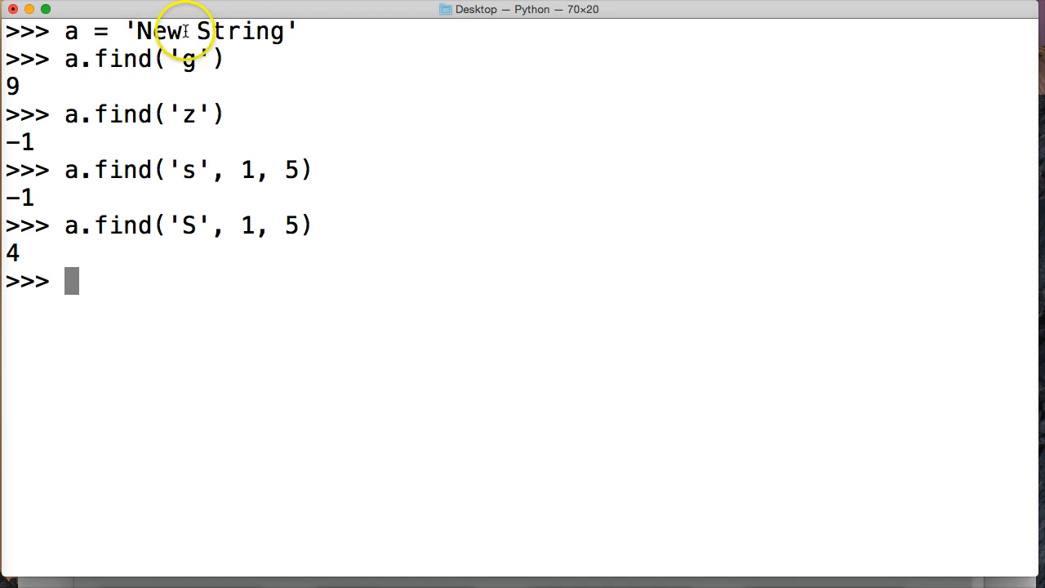
{"action": "mouse_move", "coordinate": [216, 31]}
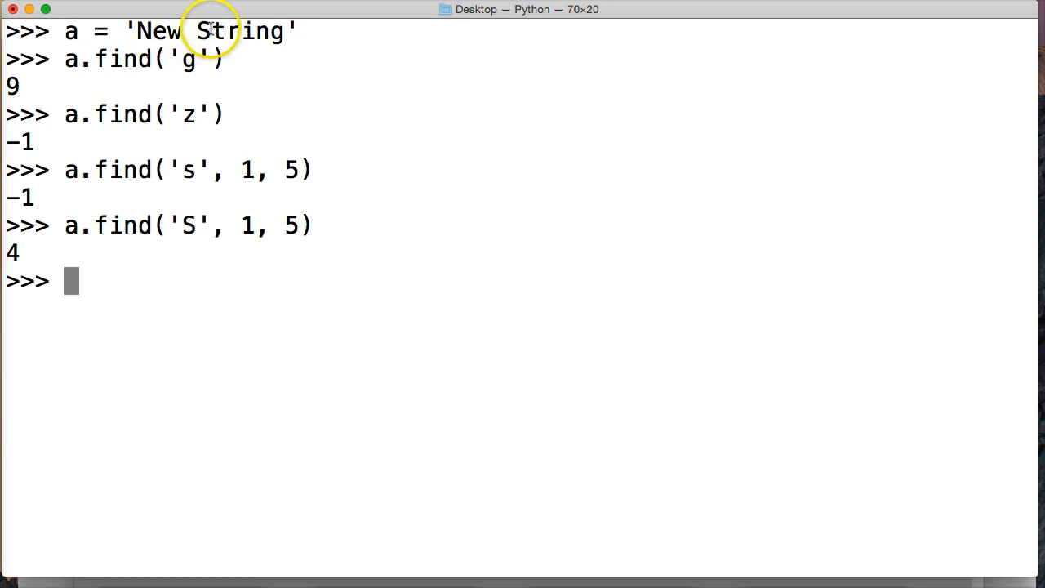
{"action": "double_click", "coordinate": [211, 31]}
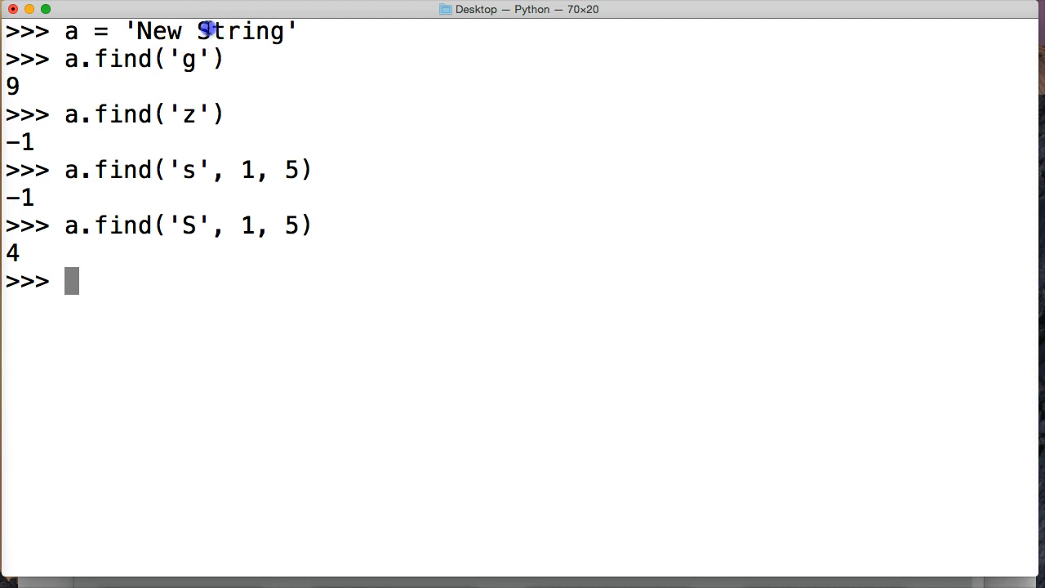
{"action": "mouse_move", "coordinate": [131, 287]}
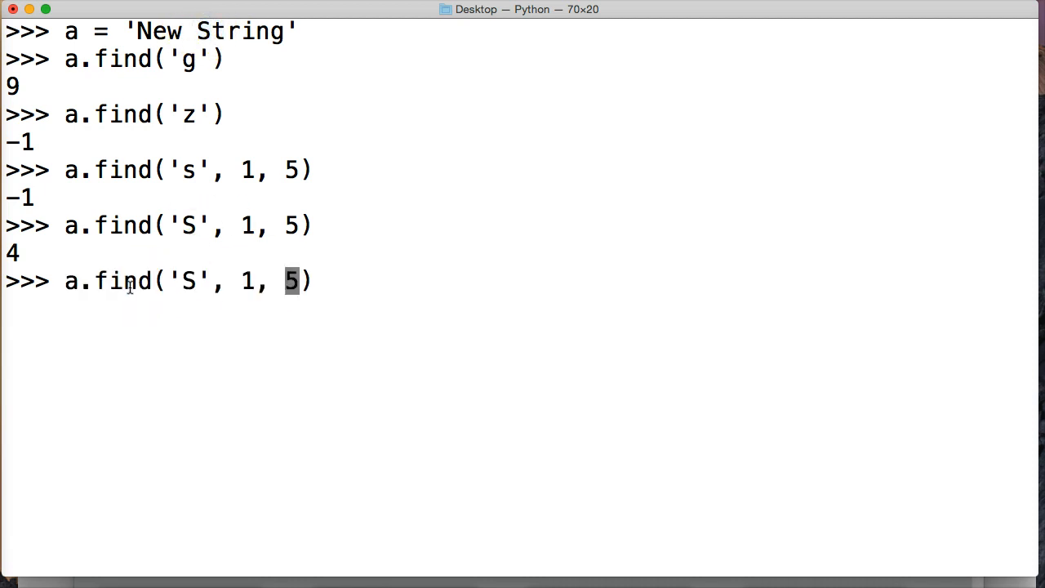
Run a.find('S', 1, 4) with end bound 4, returning -1 since only 'New' lies in range
{"action": "type", "text": "4"}
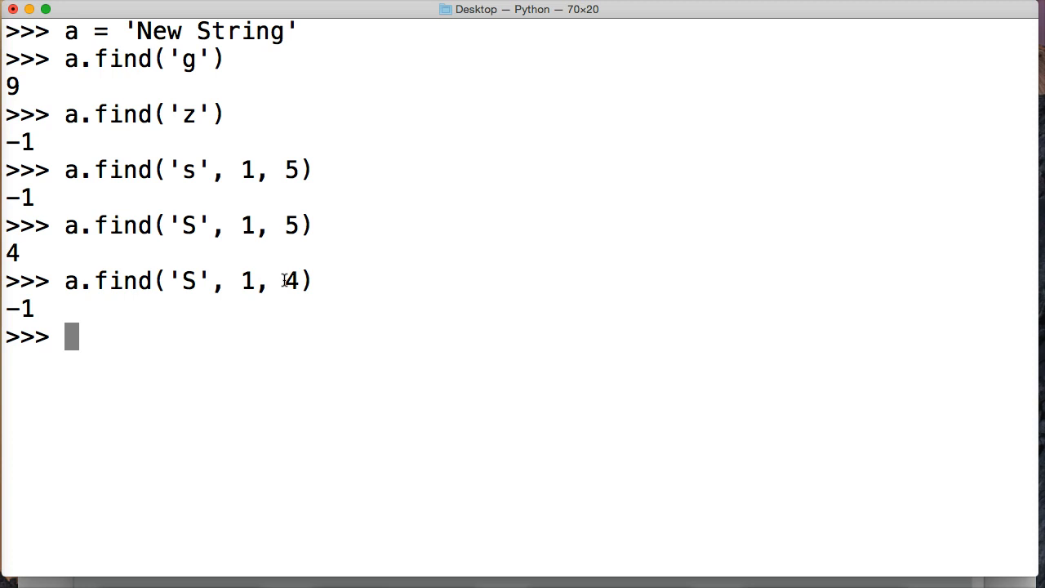
{"action": "double_click", "coordinate": [291, 281]}
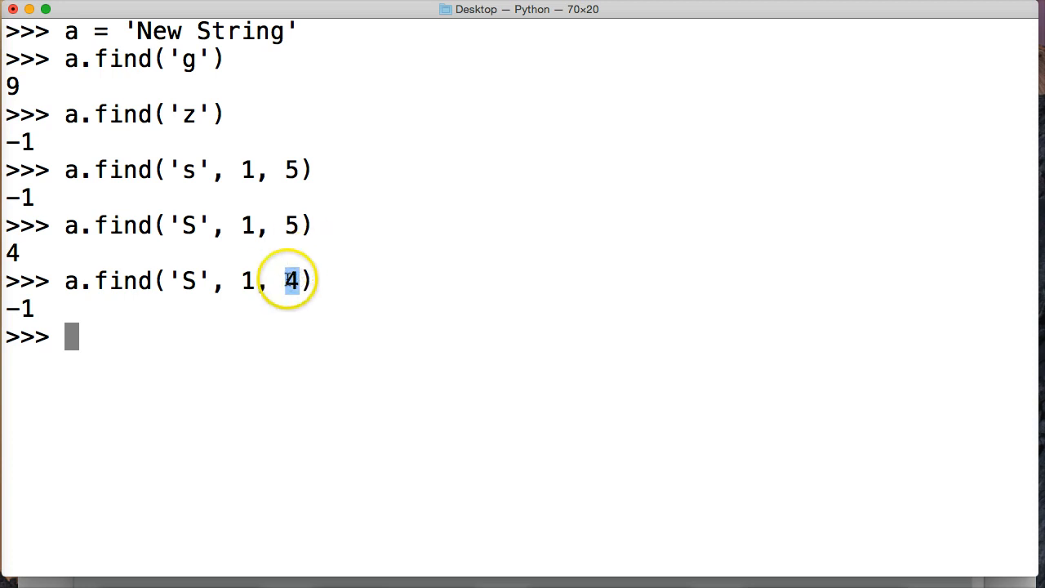
{"action": "mouse_move", "coordinate": [183, 16]}
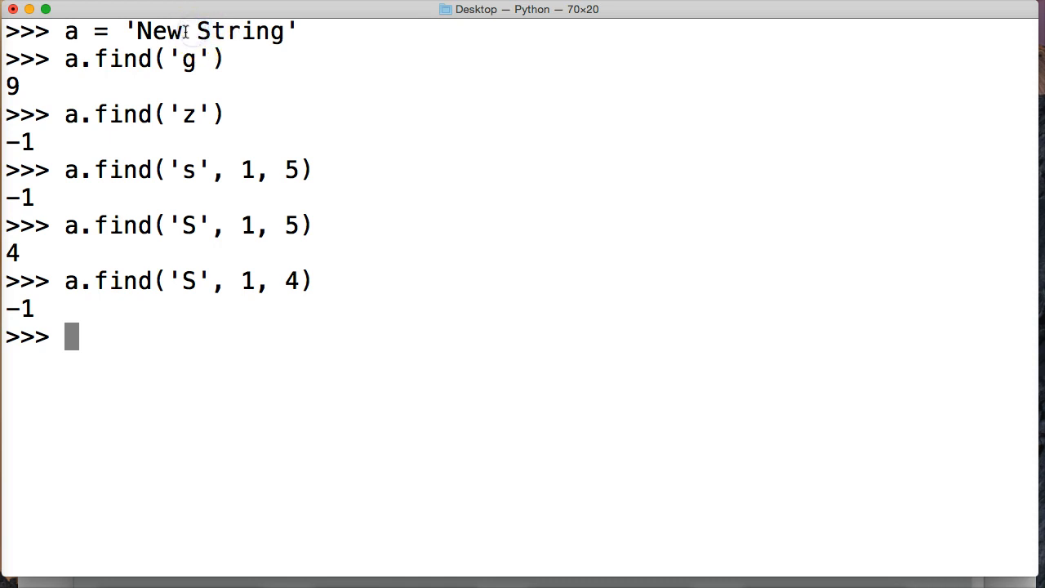
{"action": "double_click", "coordinate": [160, 31]}
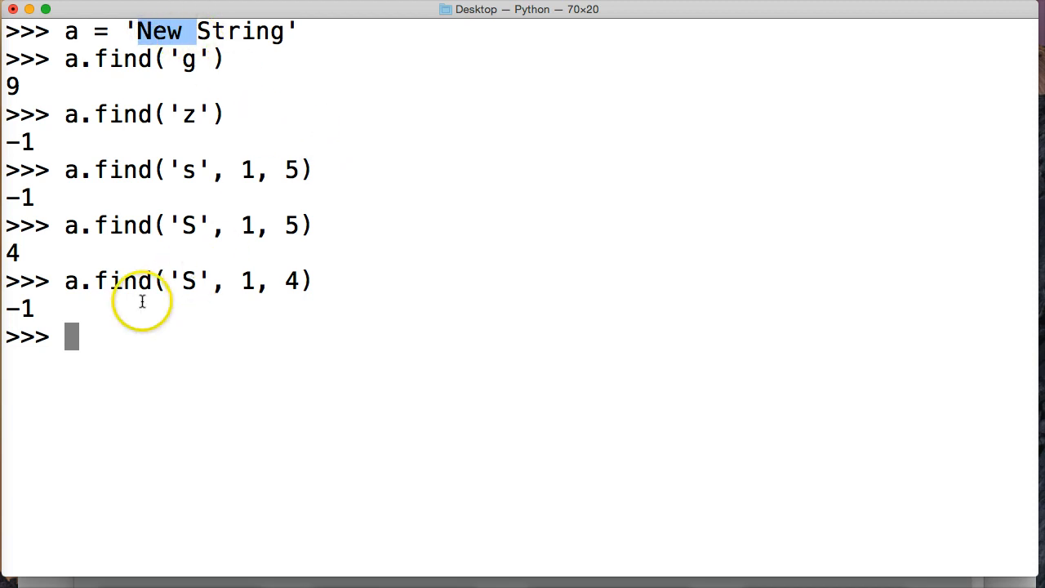
{"action": "mouse_move", "coordinate": [350, 361]}
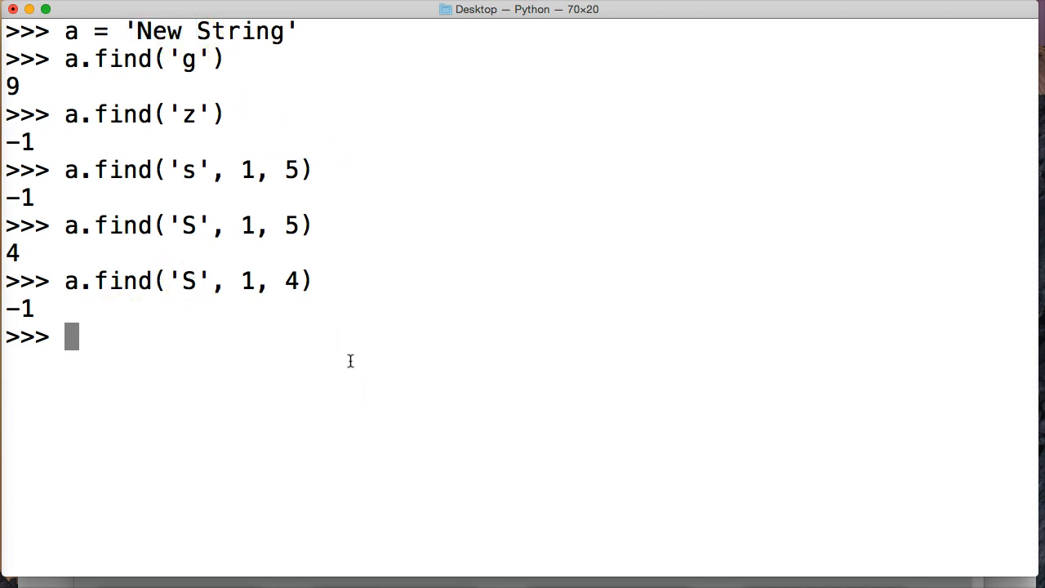
Run a.find('ing') for a multi-character substring, returning 7
{"action": "type", "text": "a."}
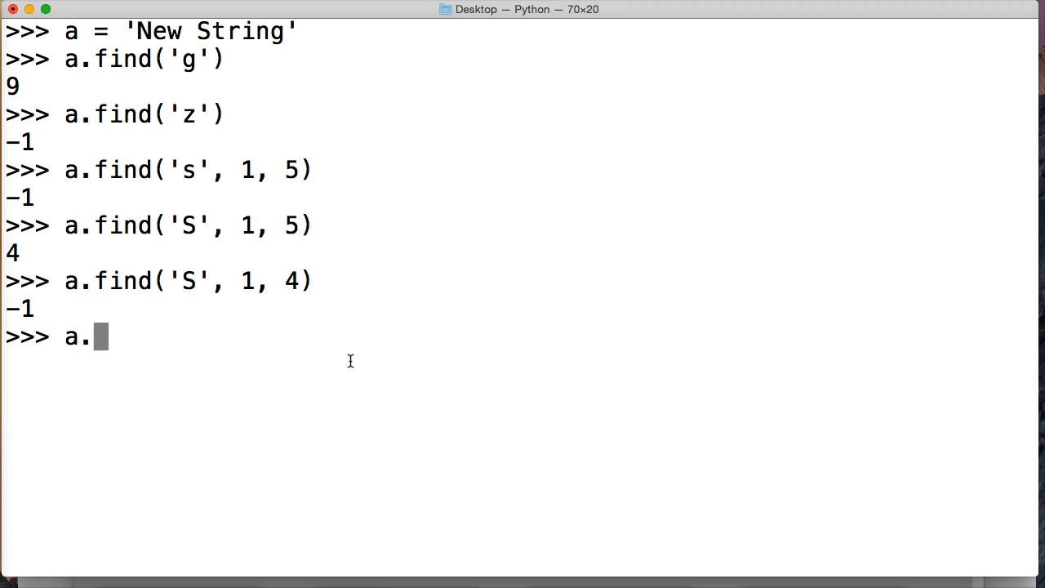
{"action": "type", "text": "find("}
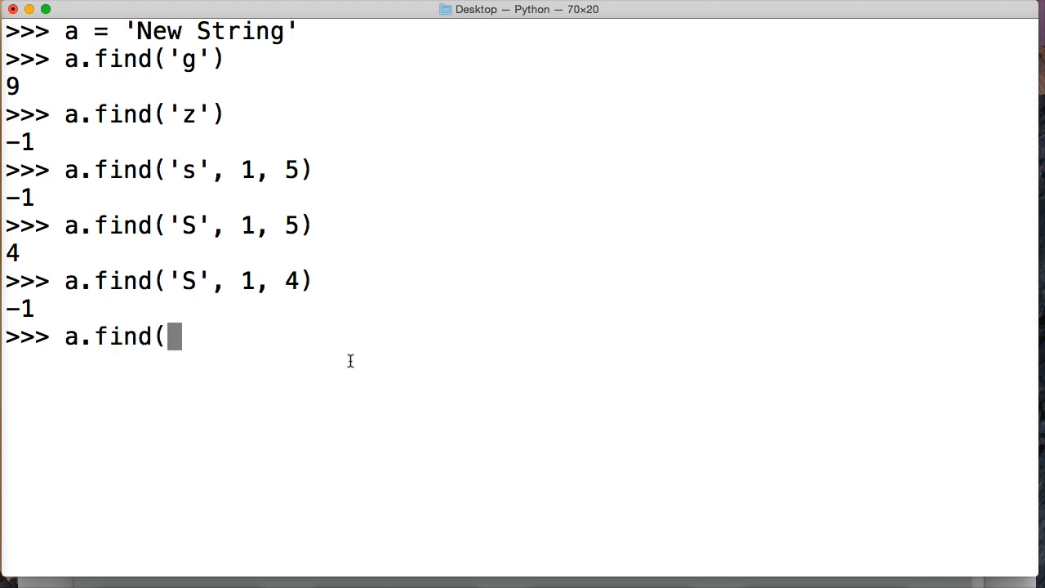
{"action": "type", "text": "'"}
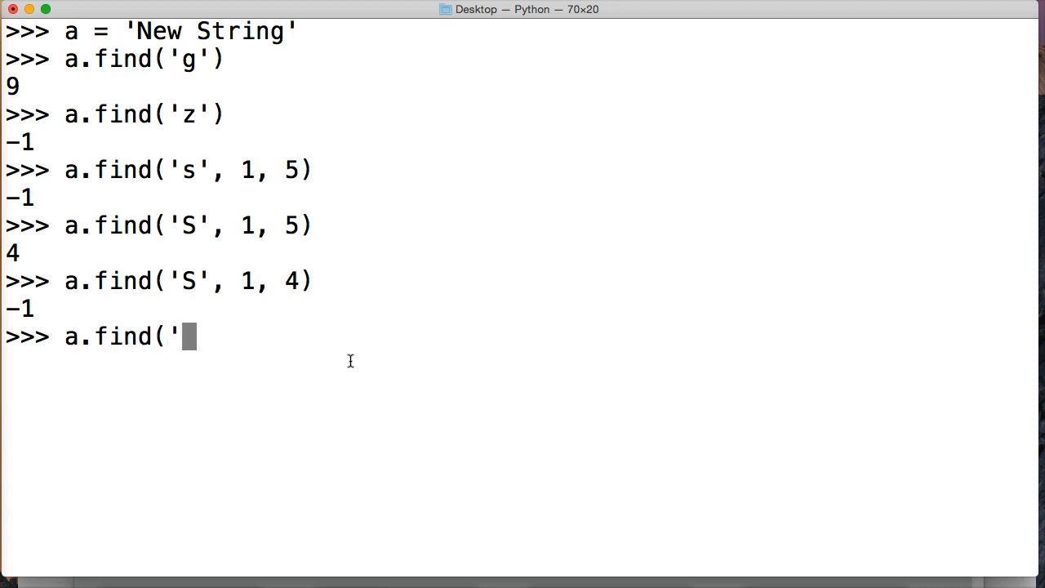
{"action": "type", "text": "ing"}
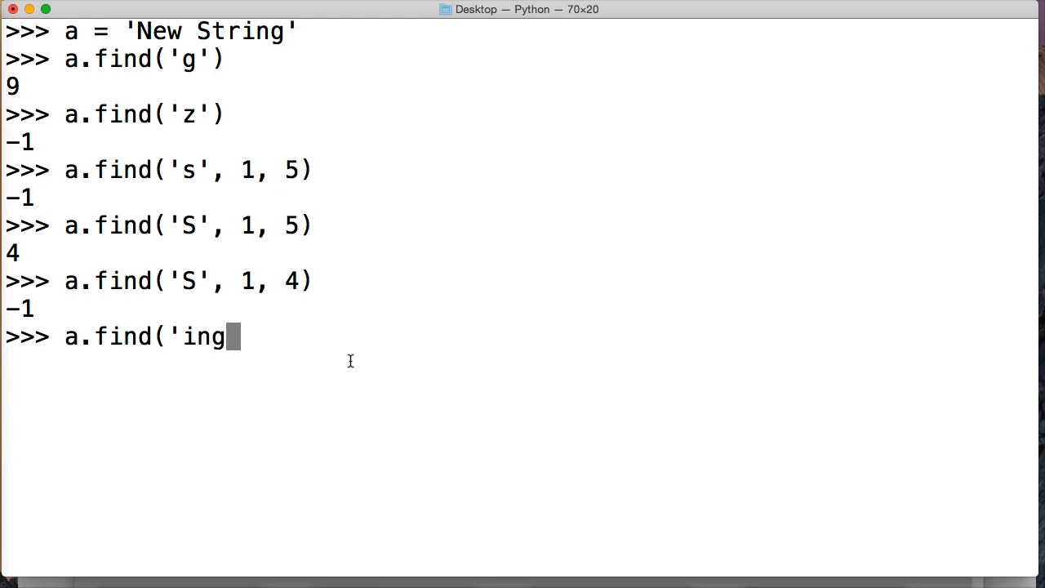
{"action": "type", "text": "'"}
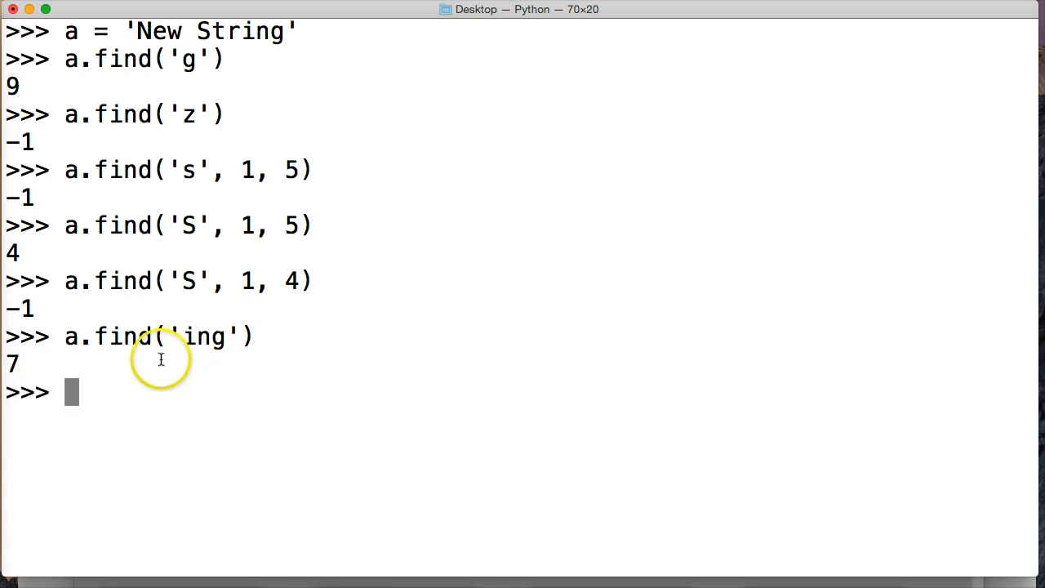
{"action": "mouse_move", "coordinate": [242, 190]}
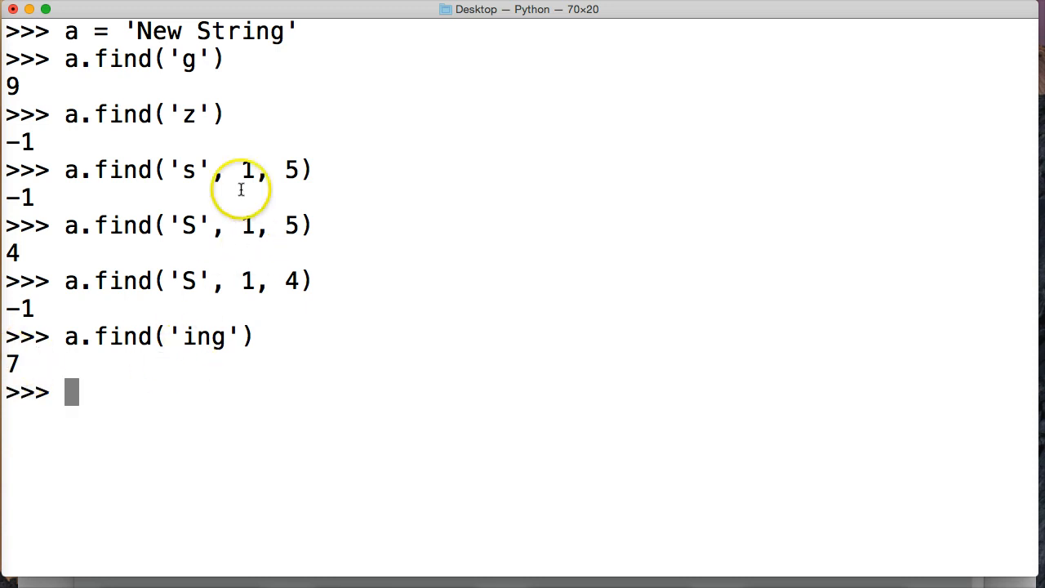
{"action": "mouse_move", "coordinate": [190, 336]}
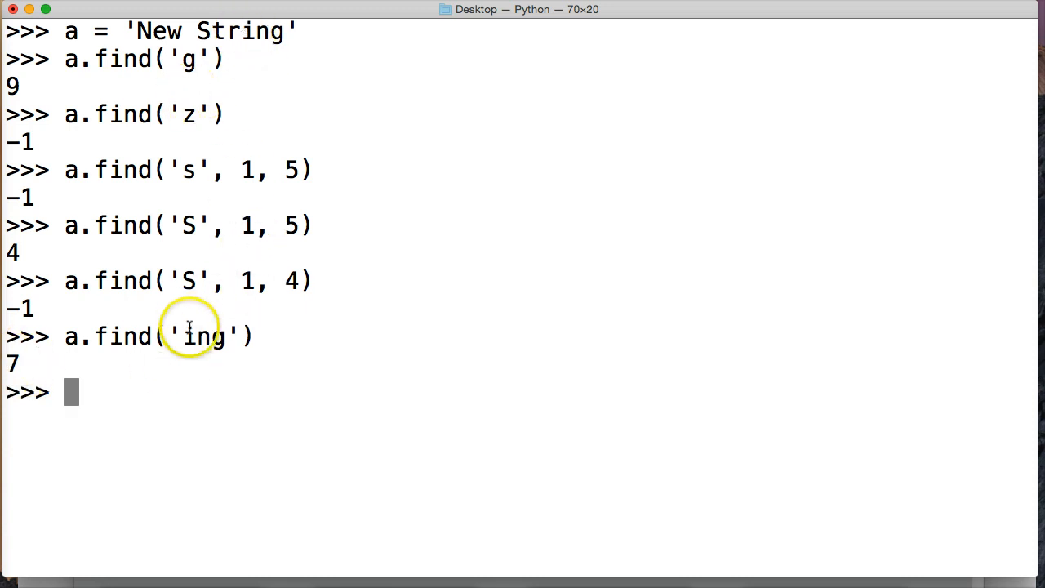
{"action": "double_click", "coordinate": [202, 336]}
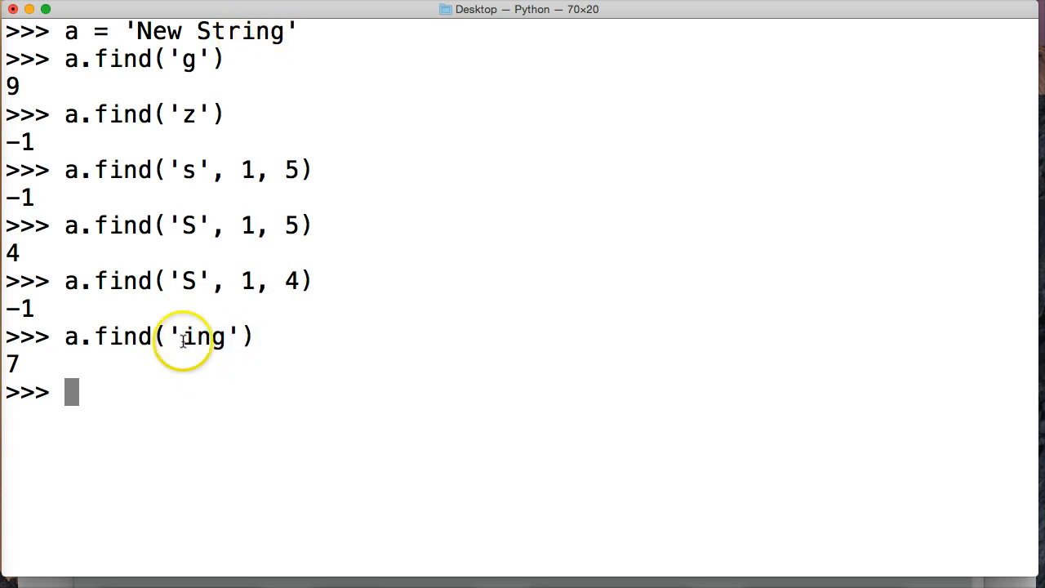
{"action": "double_click", "coordinate": [205, 336]}
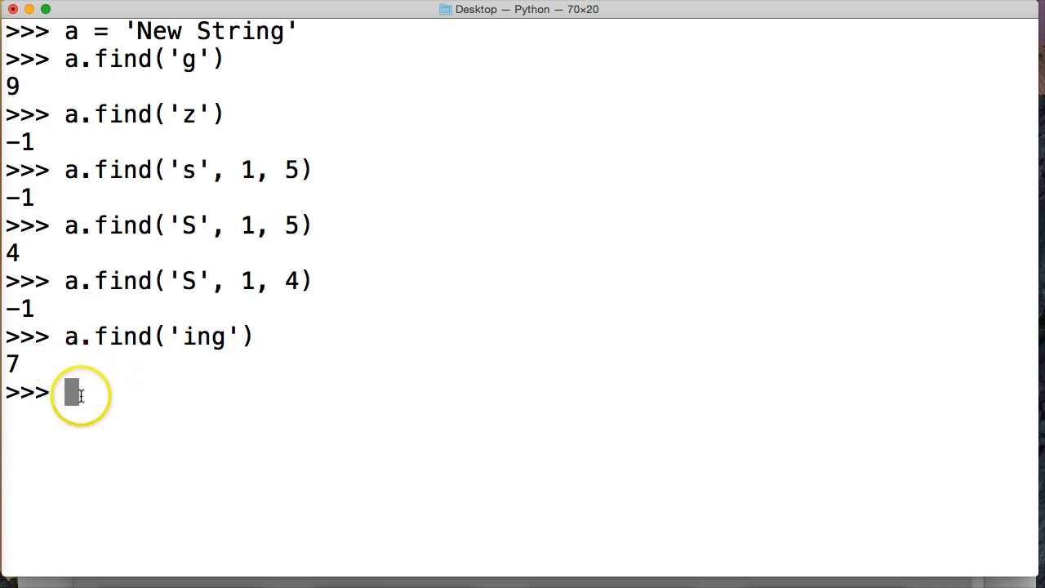
{"action": "mouse_move", "coordinate": [192, 389]}
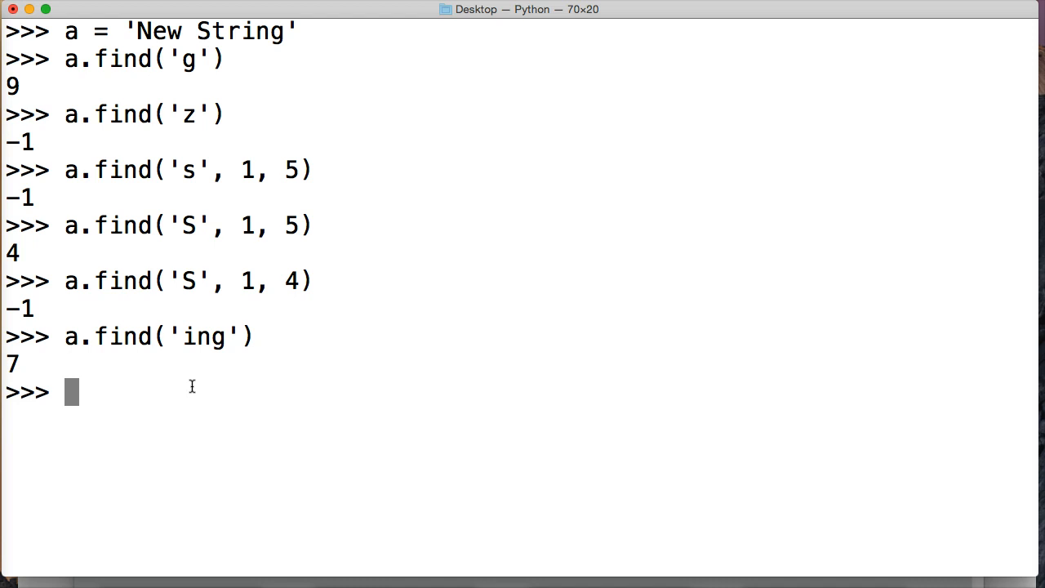
Run the membership test 'New' in a, which returns True
{"action": "type", "text": "'"}
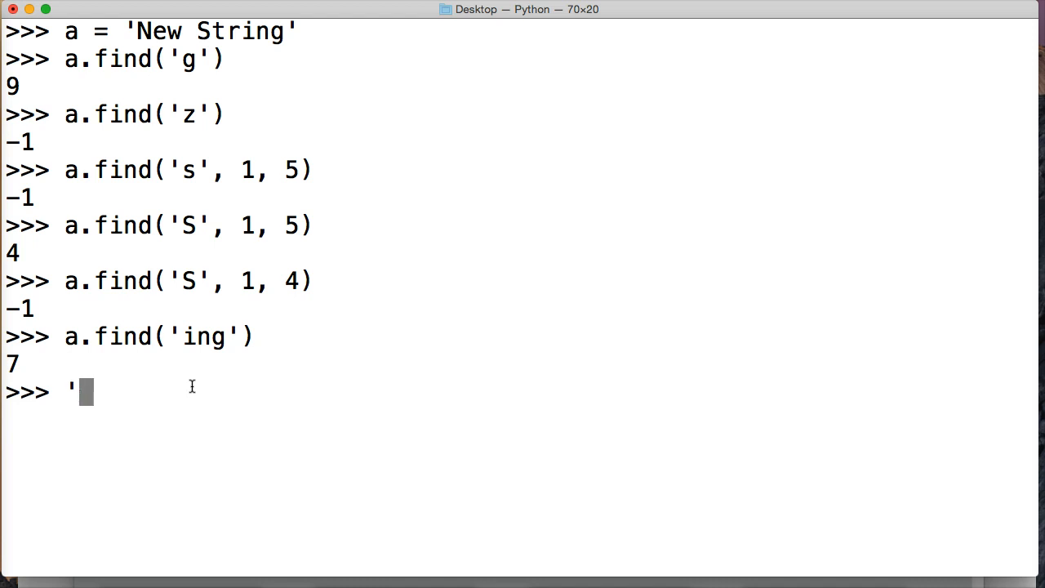
{"action": "type", "text": "New' in a"}
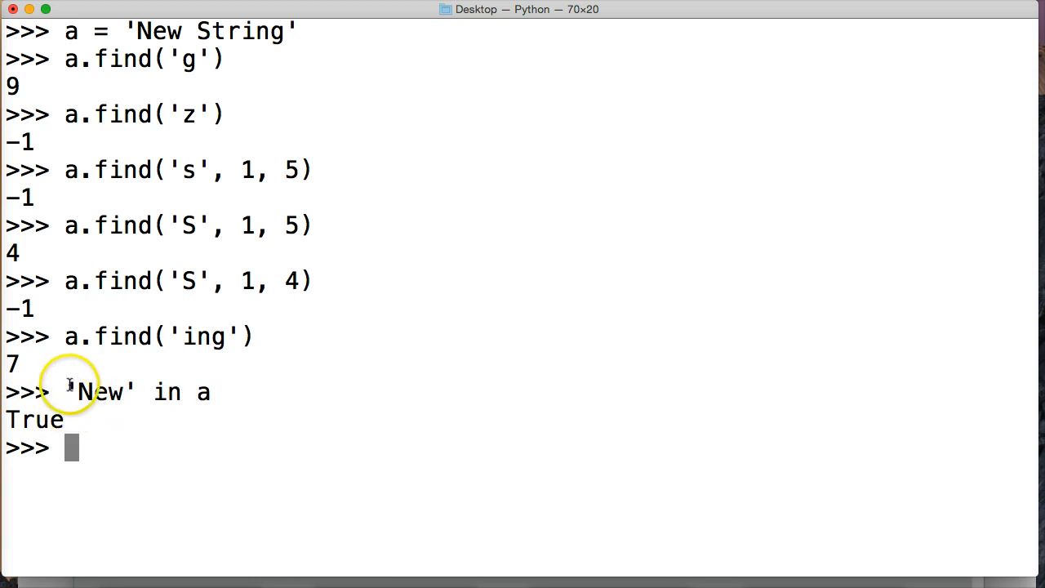
{"action": "double_click", "coordinate": [102, 392]}
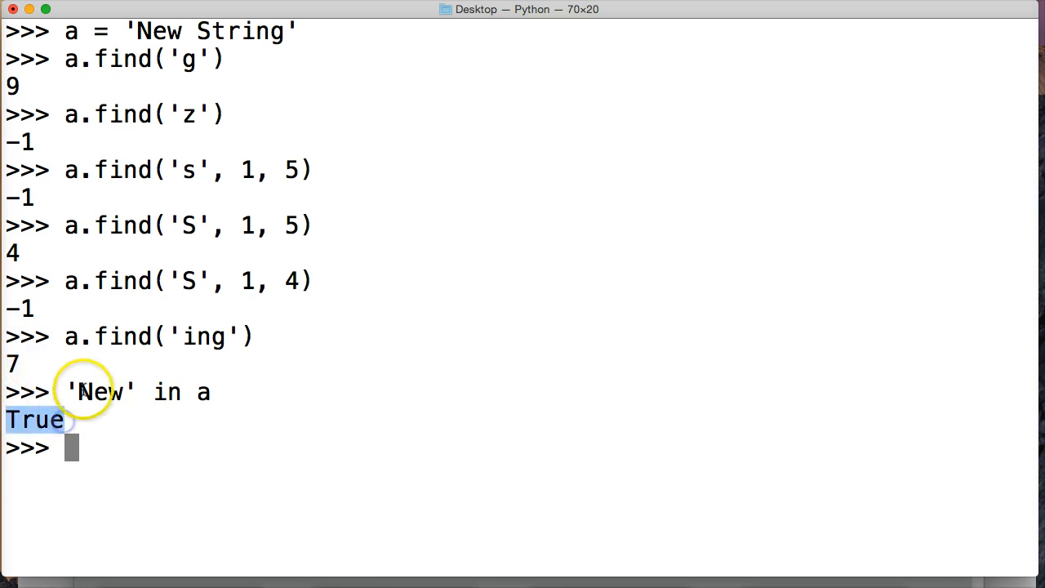
{"action": "mouse_move", "coordinate": [114, 428]}
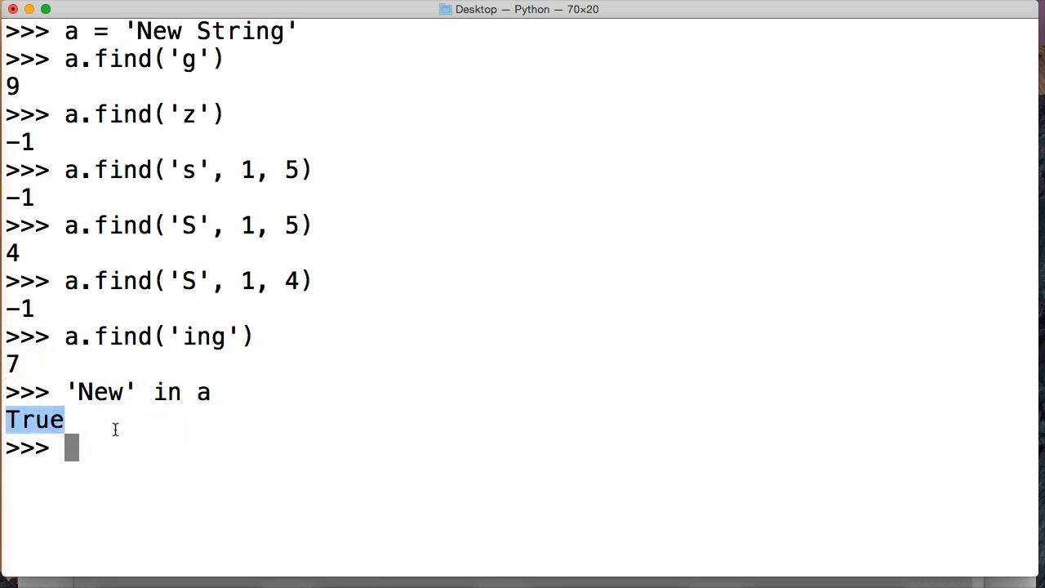